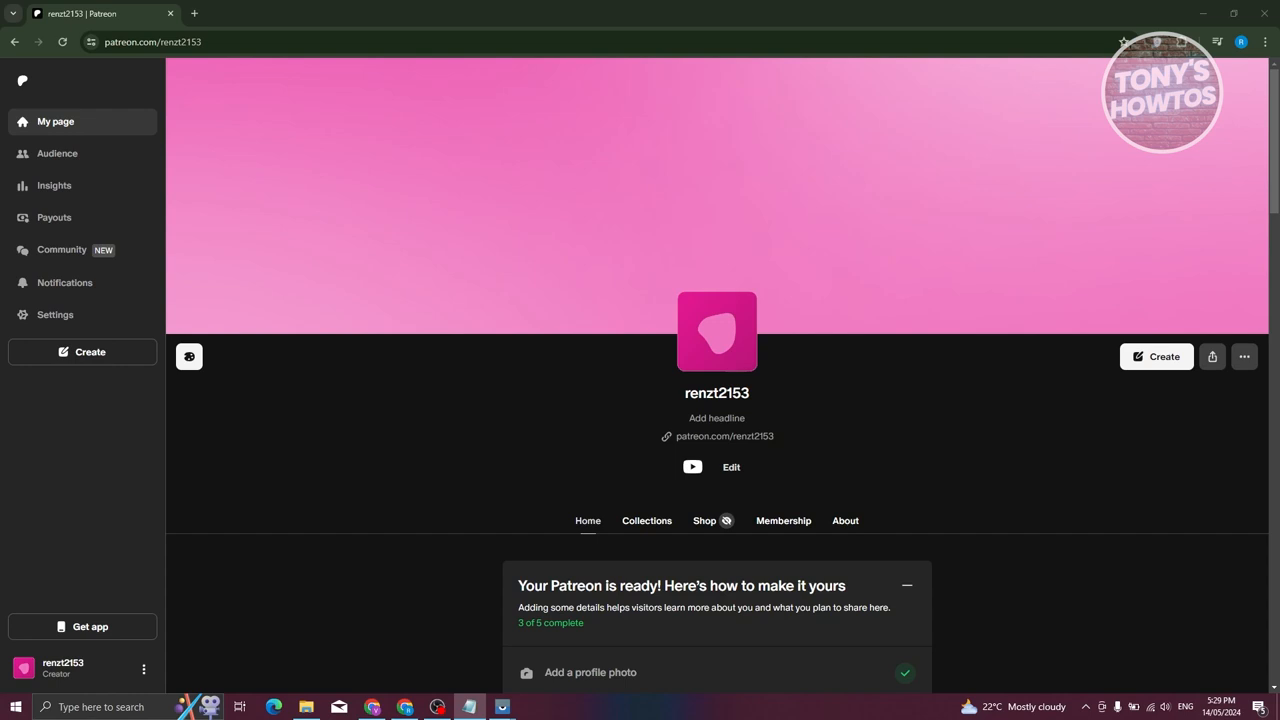
{"action": "mouse_move", "coordinate": [396, 360]}
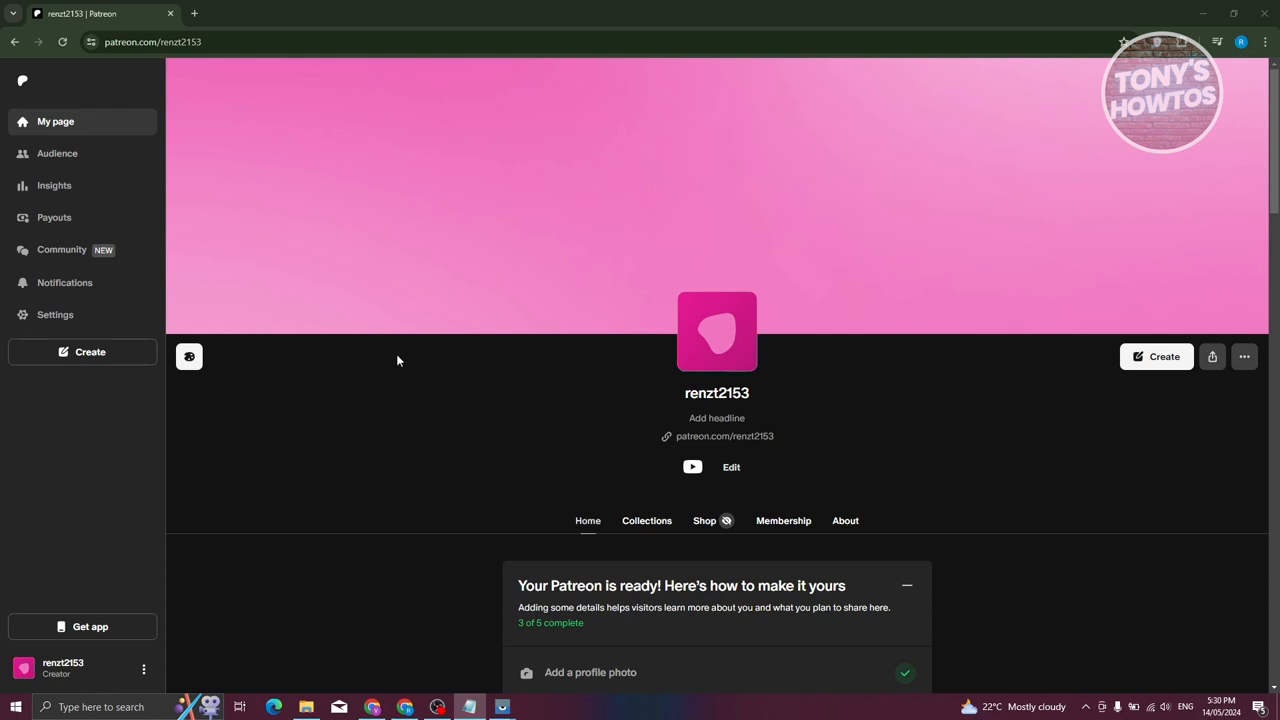
{"action": "mouse_move", "coordinate": [100, 670]}
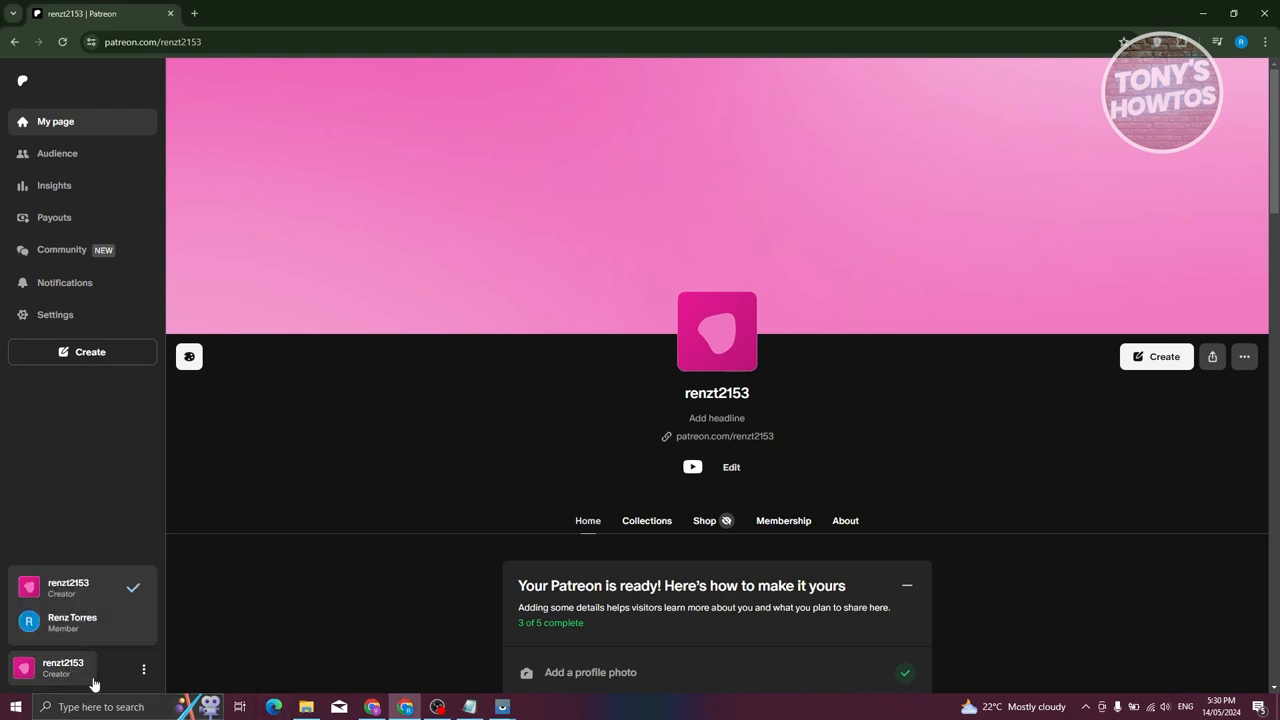
Switch to the Member account so its Recent feed with the latest Drawfee post loads.
{"action": "left_click", "coordinate": [72, 622]}
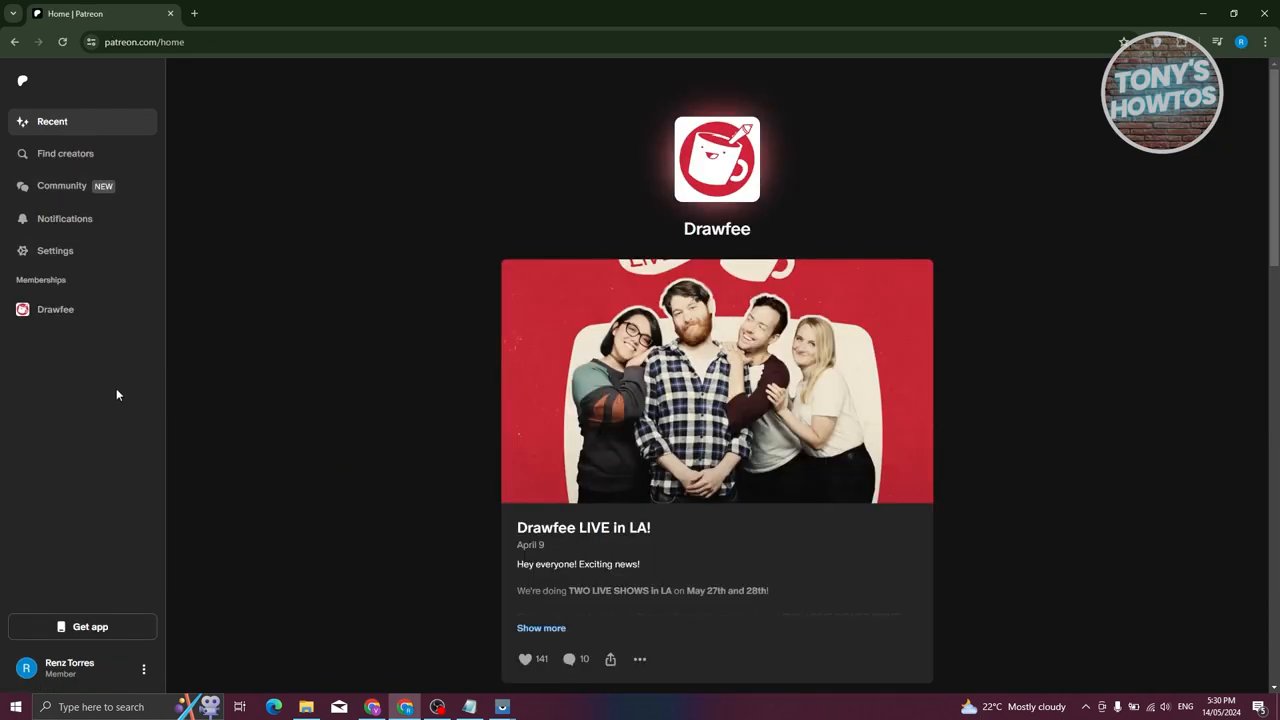
{"action": "mouse_move", "coordinate": [110, 456]}
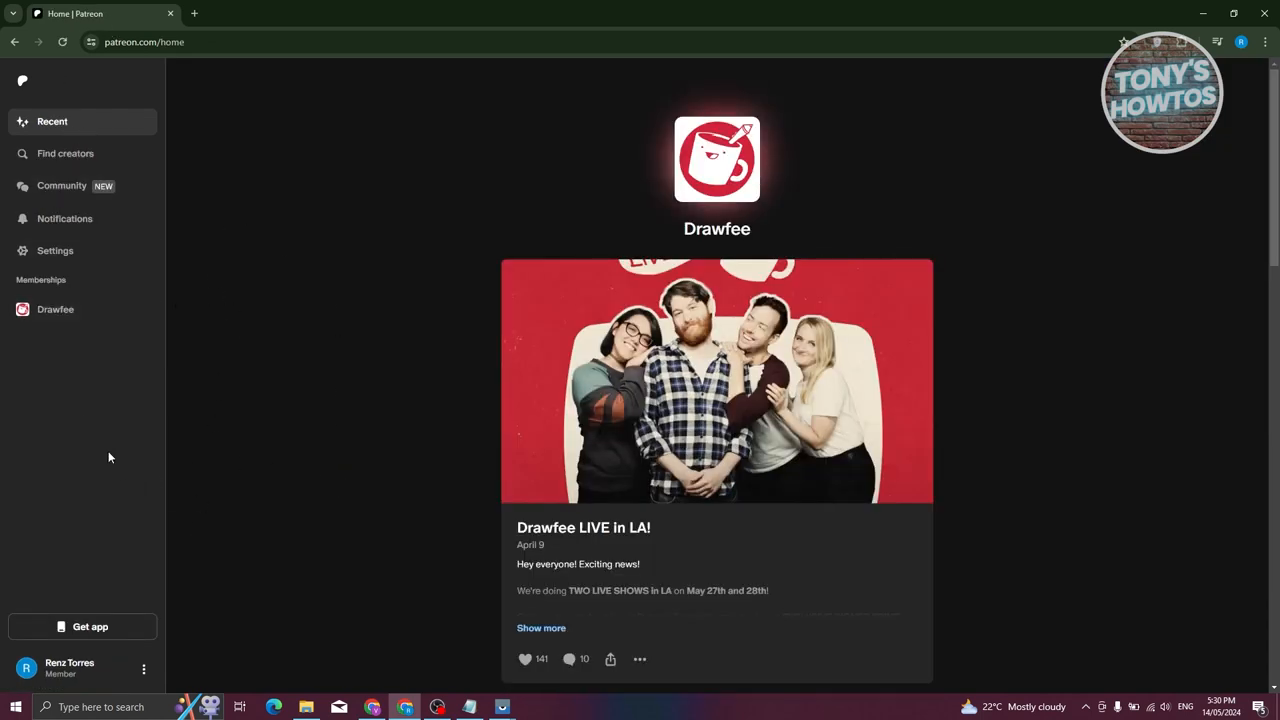
{"action": "mouse_move", "coordinate": [78, 284]}
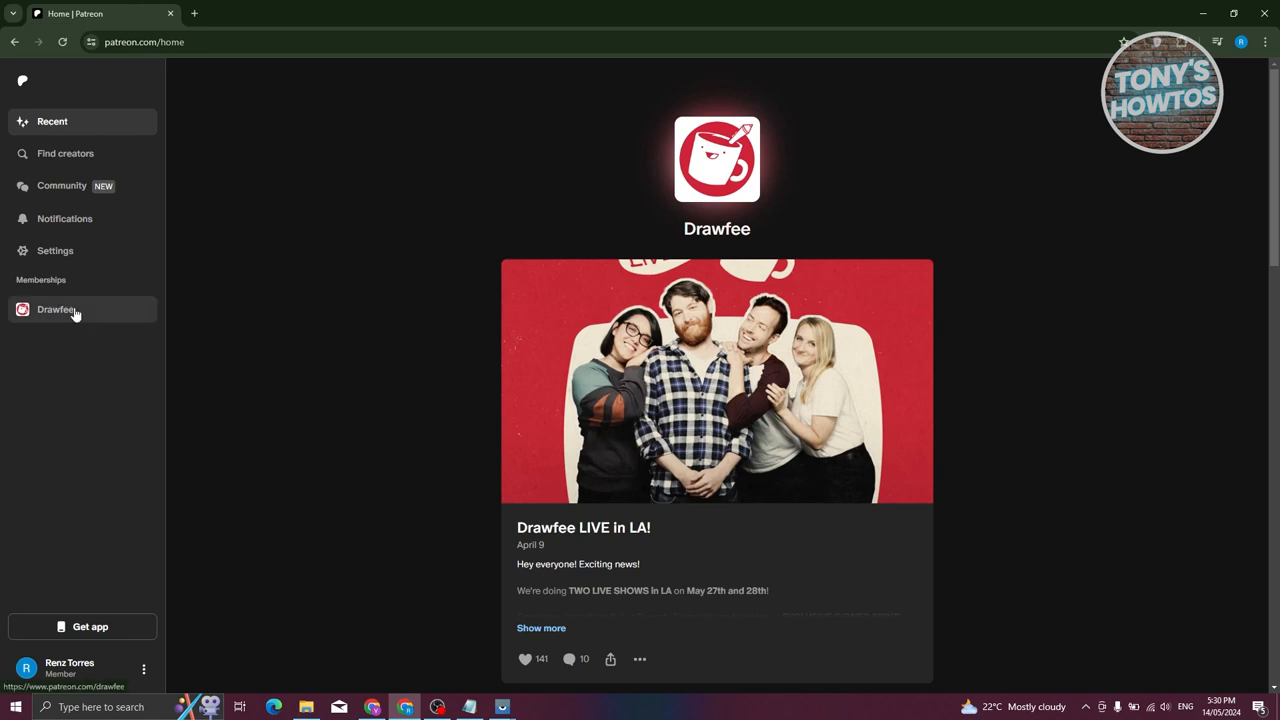
Go to Drawfee's creator page from Memberships and browse its recent posts.
{"action": "left_click", "coordinate": [56, 308]}
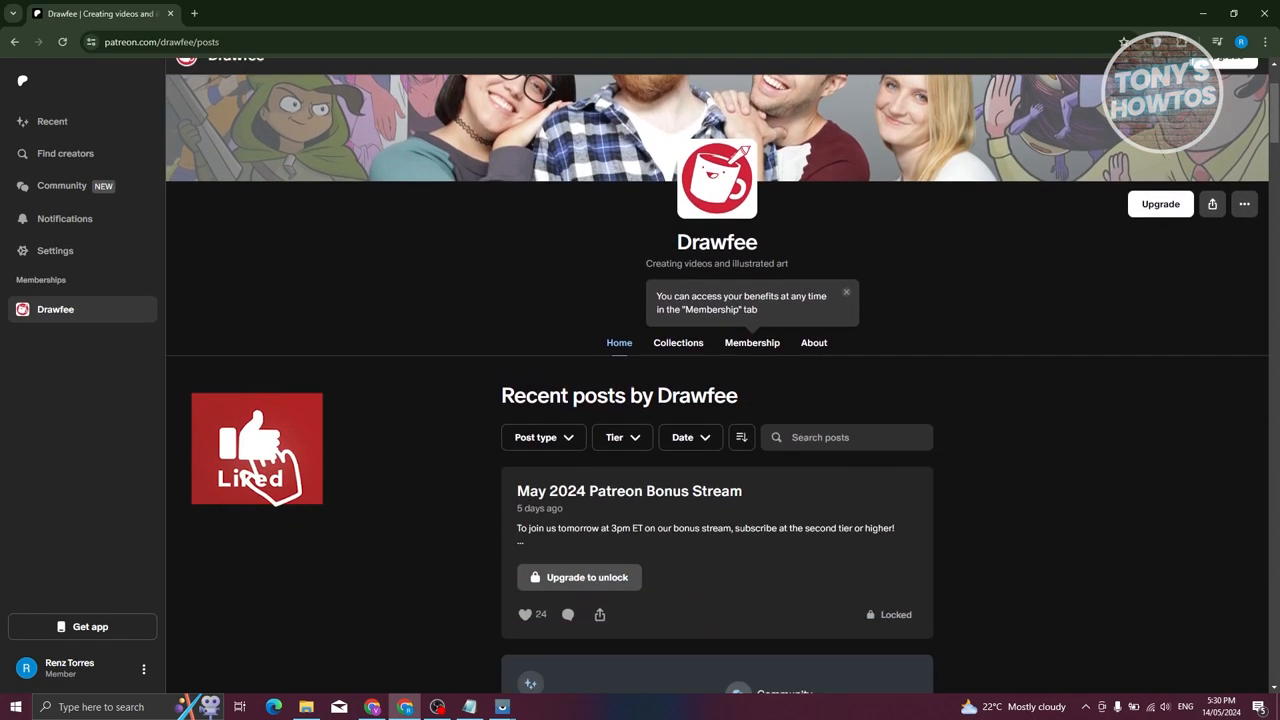
{"action": "scroll", "scroll_direction": "down", "scroll_amount": 3}
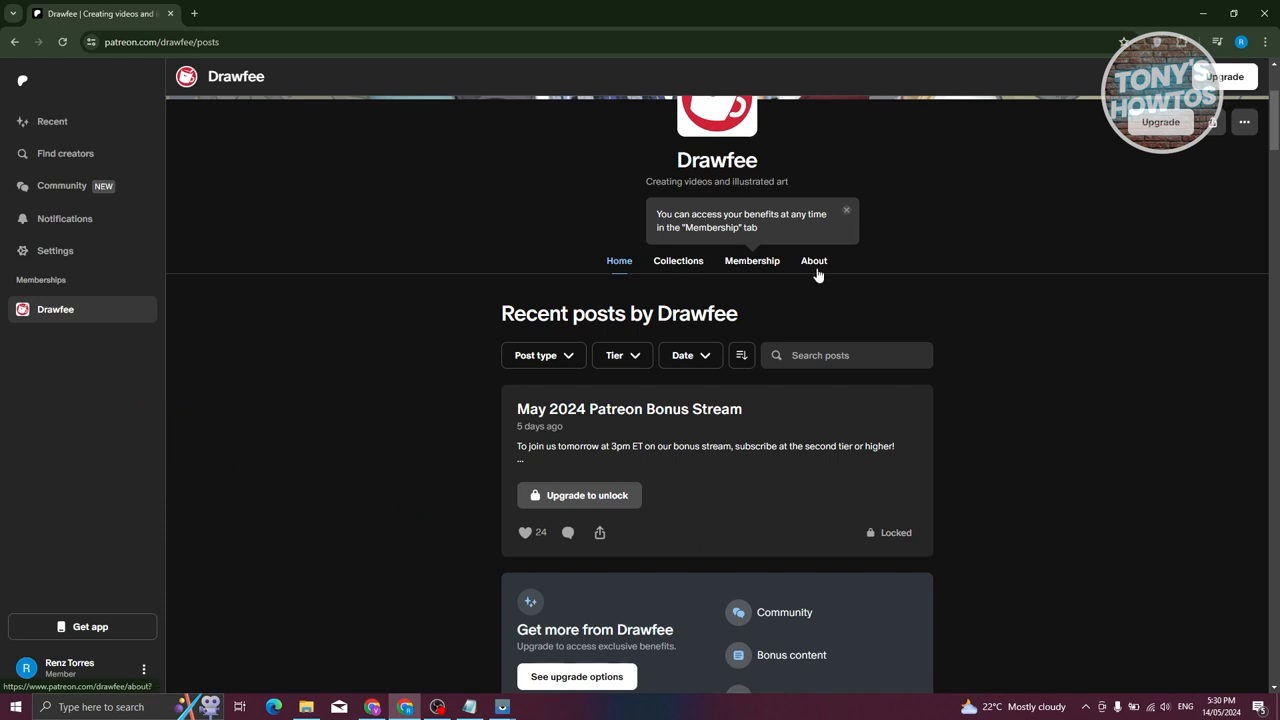
Review Drawfee's Membership section: current Free membership and paid tiers from $2 to $25 a month.
{"action": "left_click", "coordinate": [752, 260]}
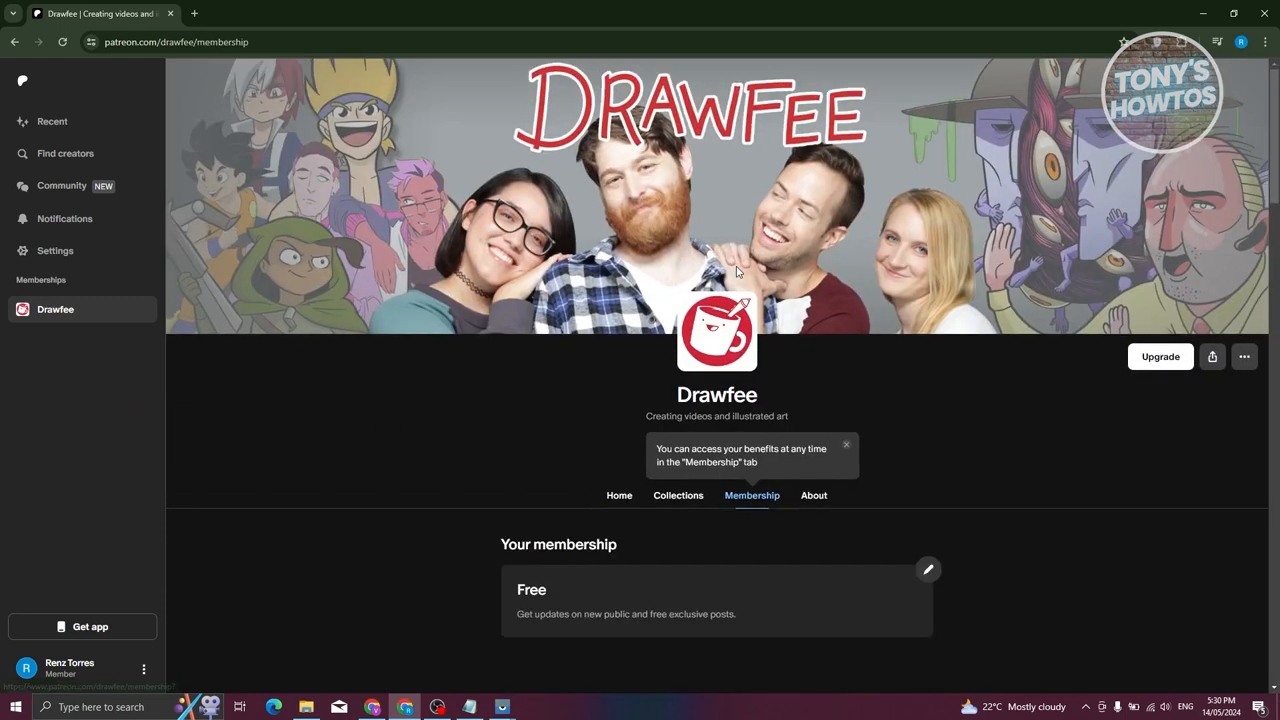
{"action": "mouse_move", "coordinate": [480, 388]}
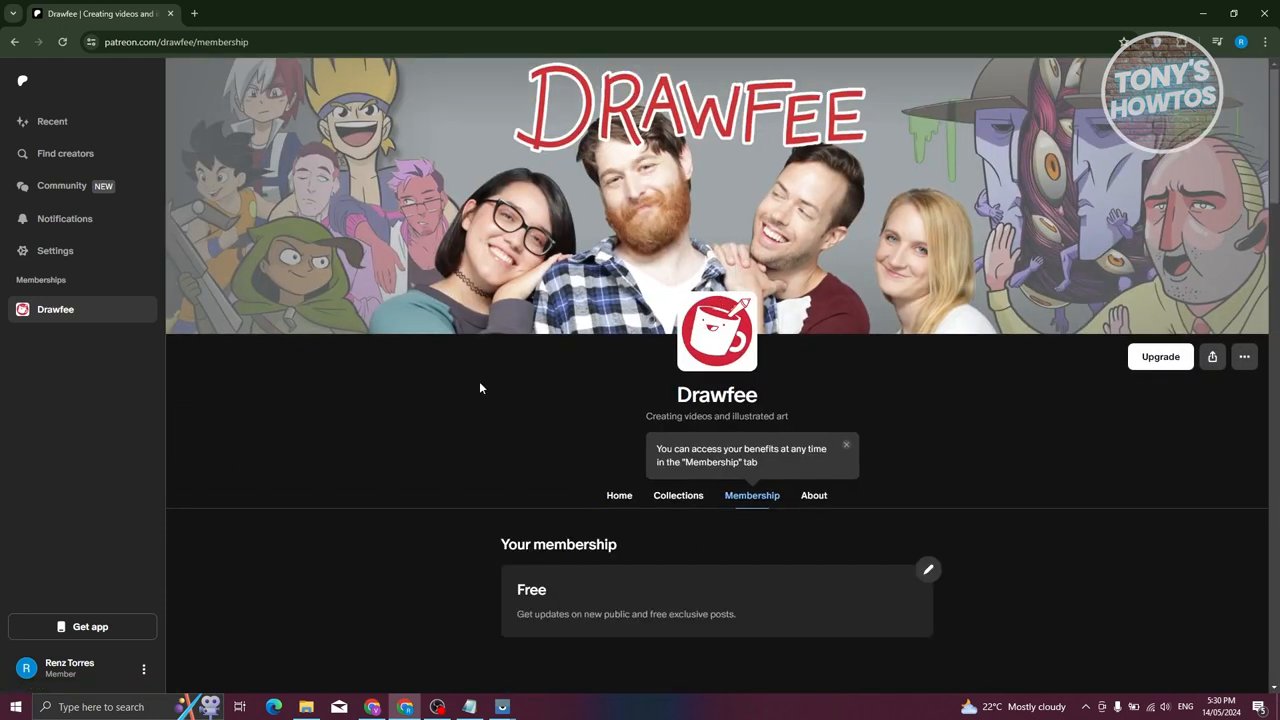
{"action": "scroll", "scroll_direction": "down", "scroll_amount": 3}
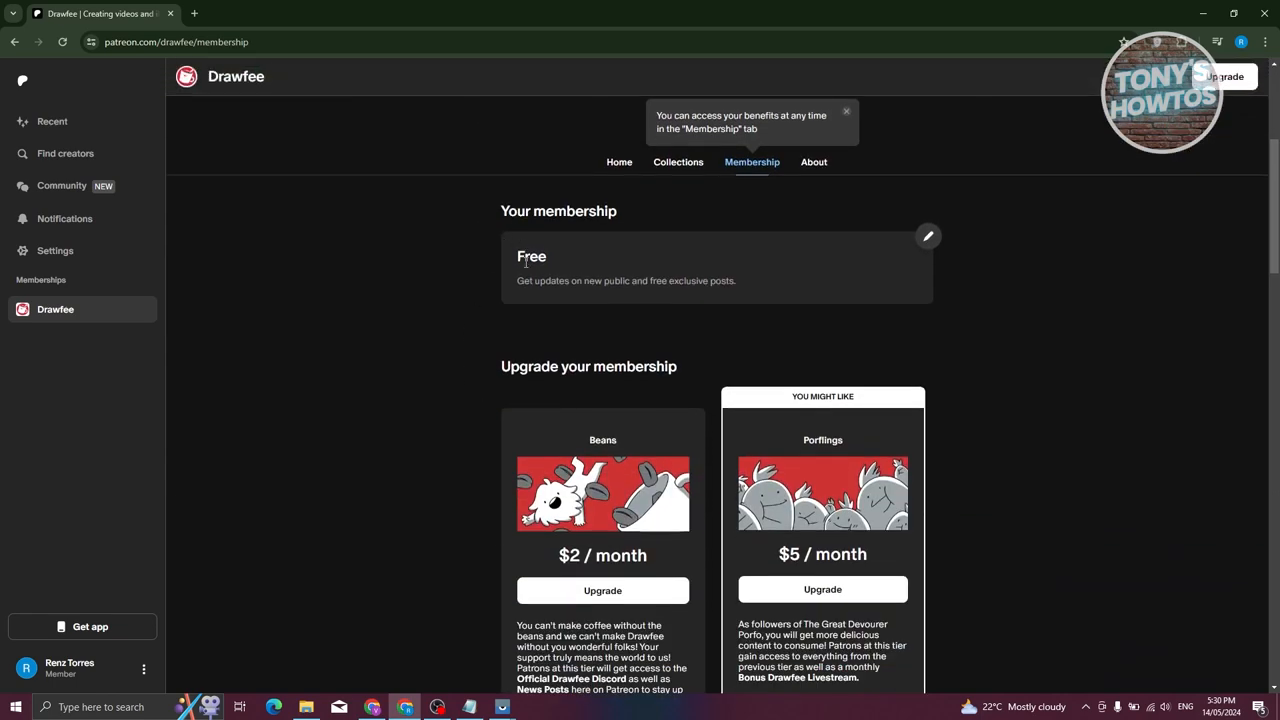
{"action": "mouse_move", "coordinate": [760, 306]}
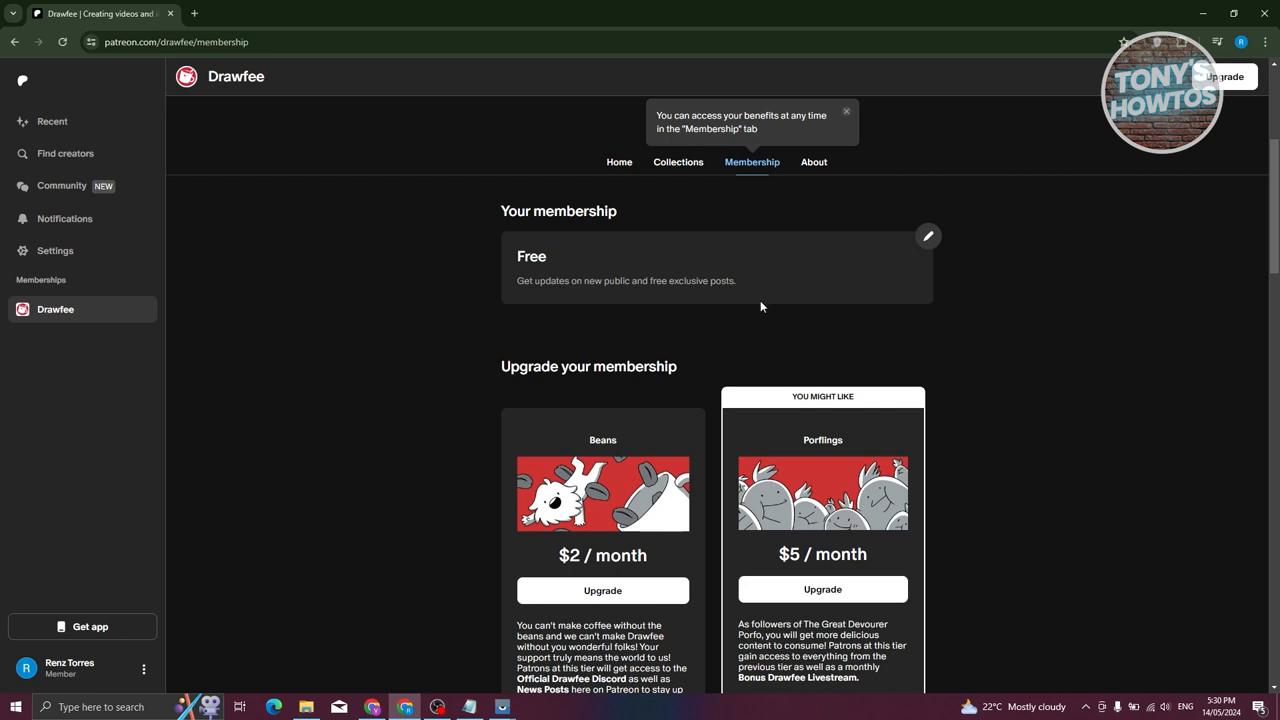
{"action": "scroll", "scroll_direction": "down", "scroll_amount": 3}
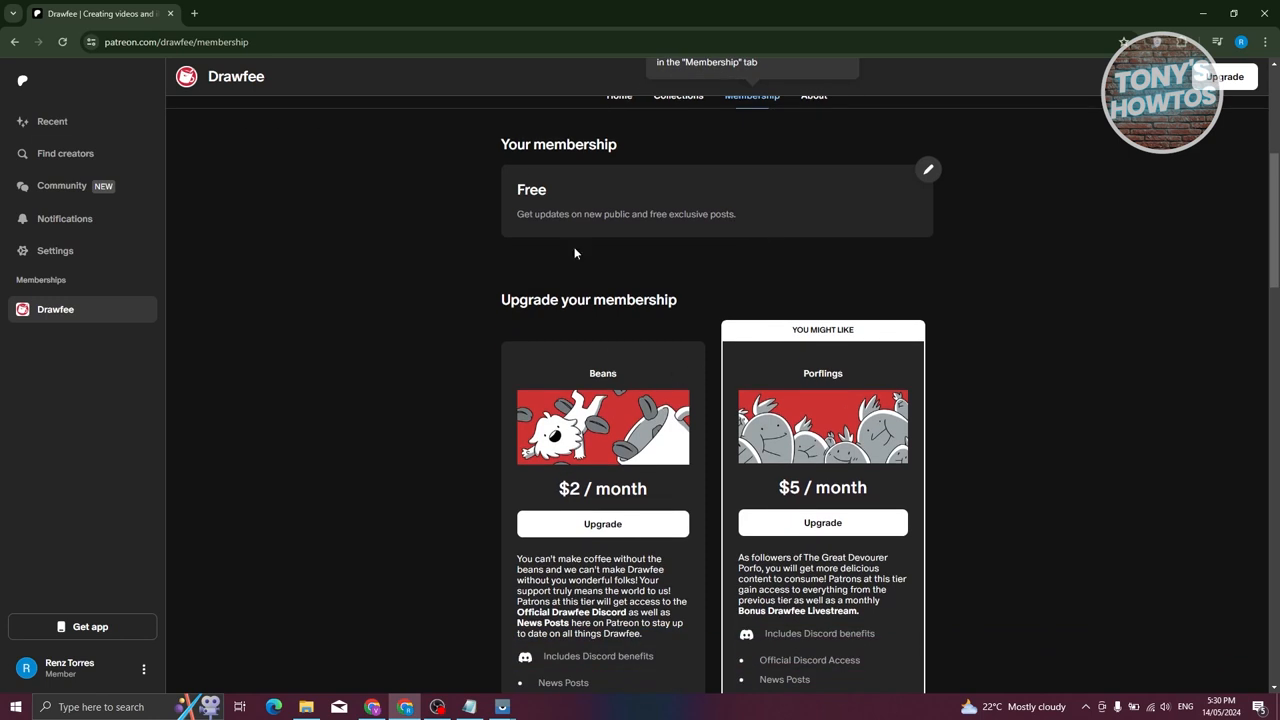
{"action": "scroll", "scroll_direction": "down", "scroll_amount": 3}
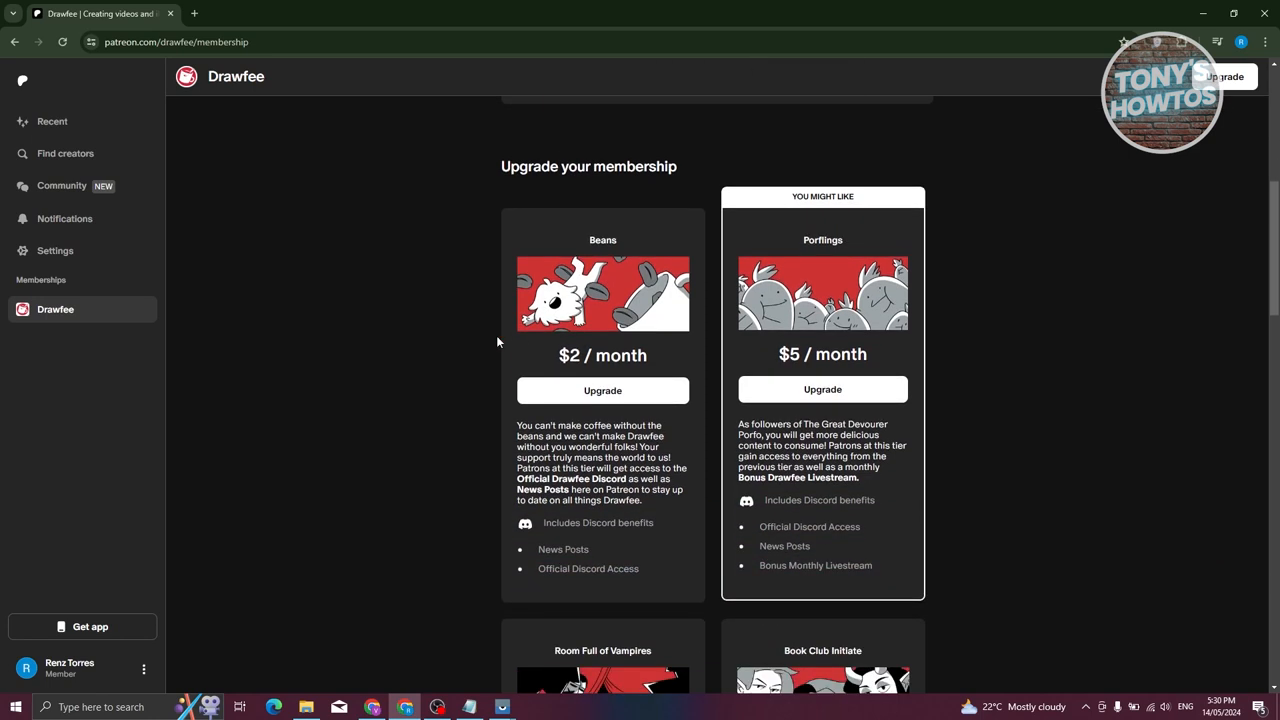
{"action": "scroll", "scroll_direction": "down", "scroll_amount": 3}
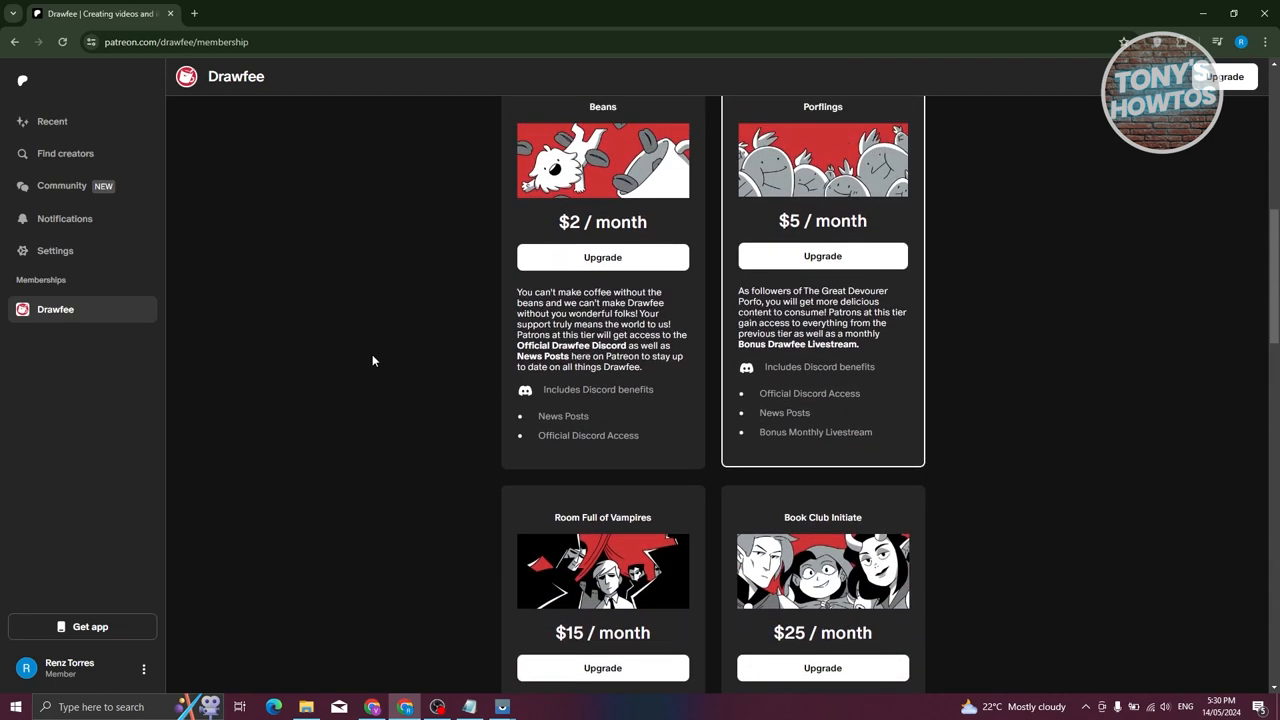
{"action": "scroll", "scroll_direction": "up", "scroll_amount": 3}
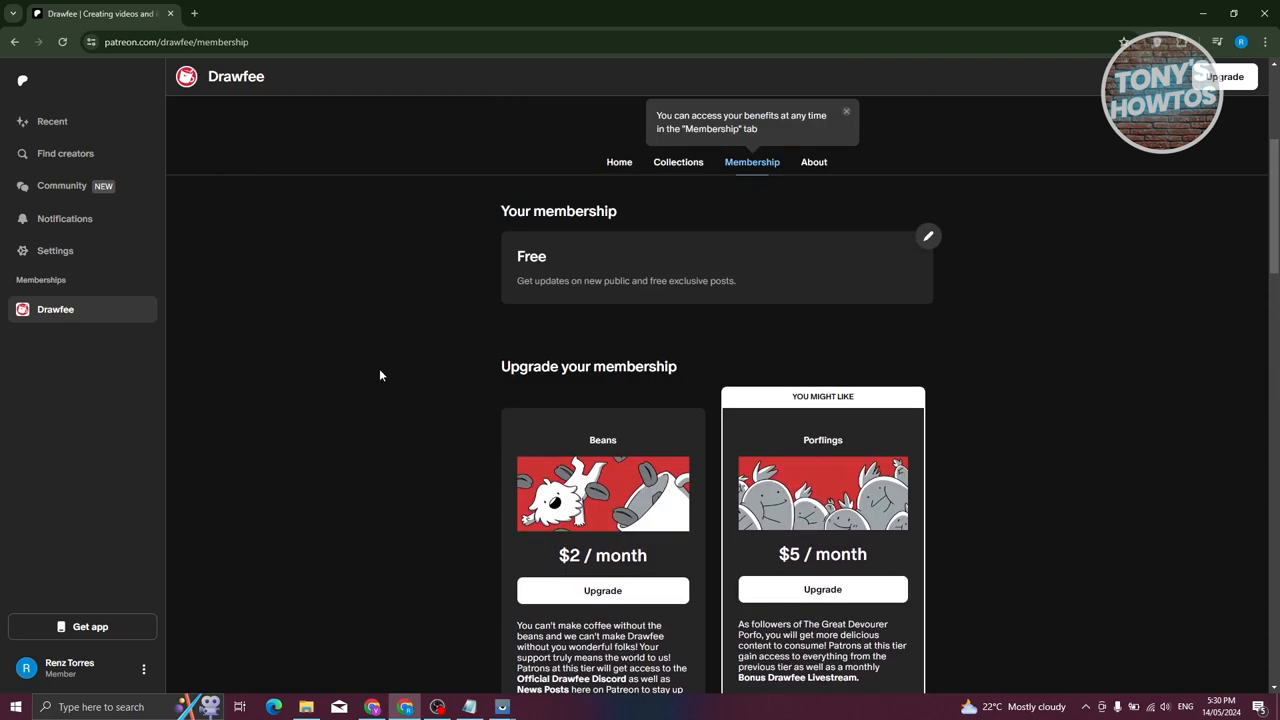
{"action": "scroll", "scroll_direction": "up", "scroll_amount": 3}
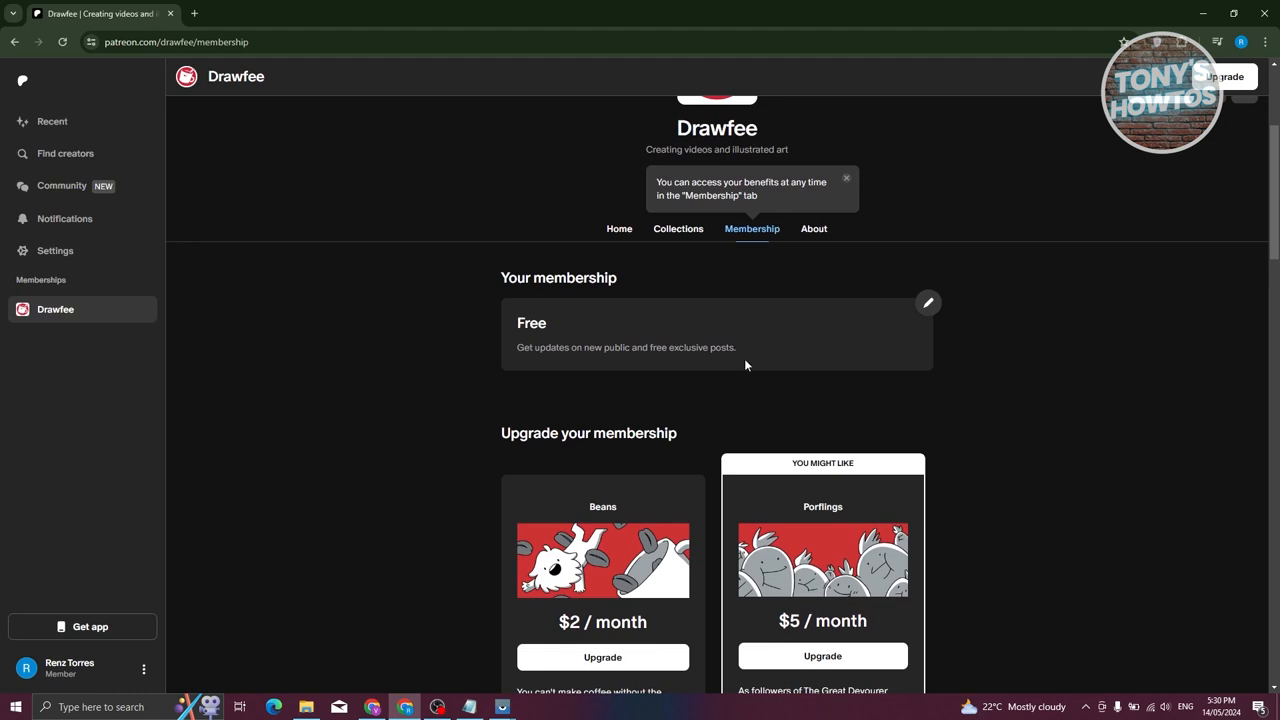
{"action": "mouse_move", "coordinate": [928, 304]}
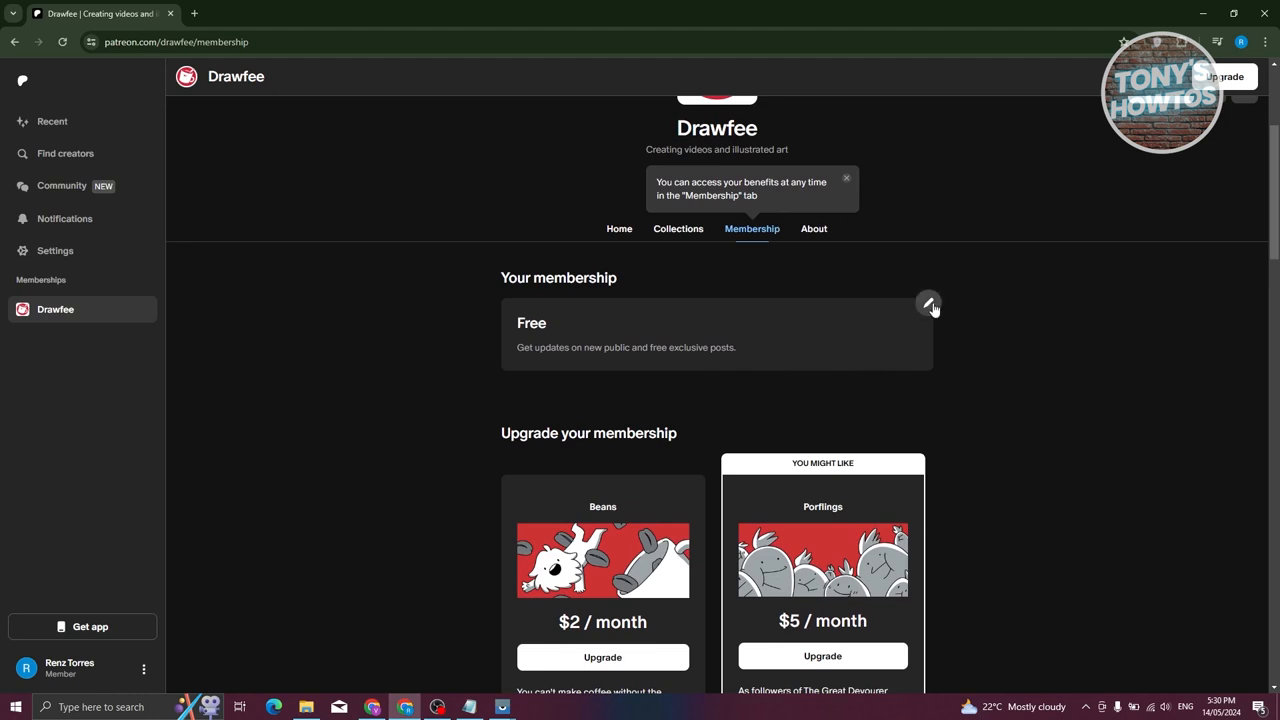
Cancel the current Drawfee membership via its edit options.
{"action": "left_click", "coordinate": [928, 304]}
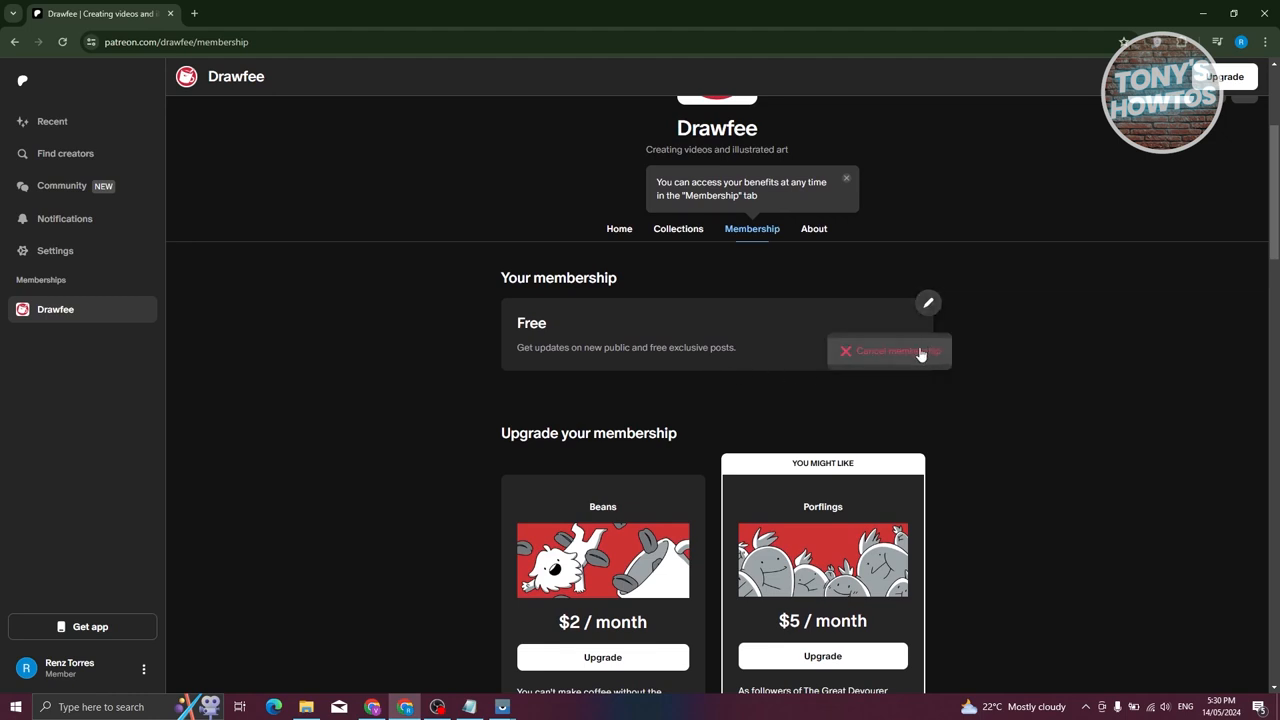
{"action": "left_click", "coordinate": [888, 352]}
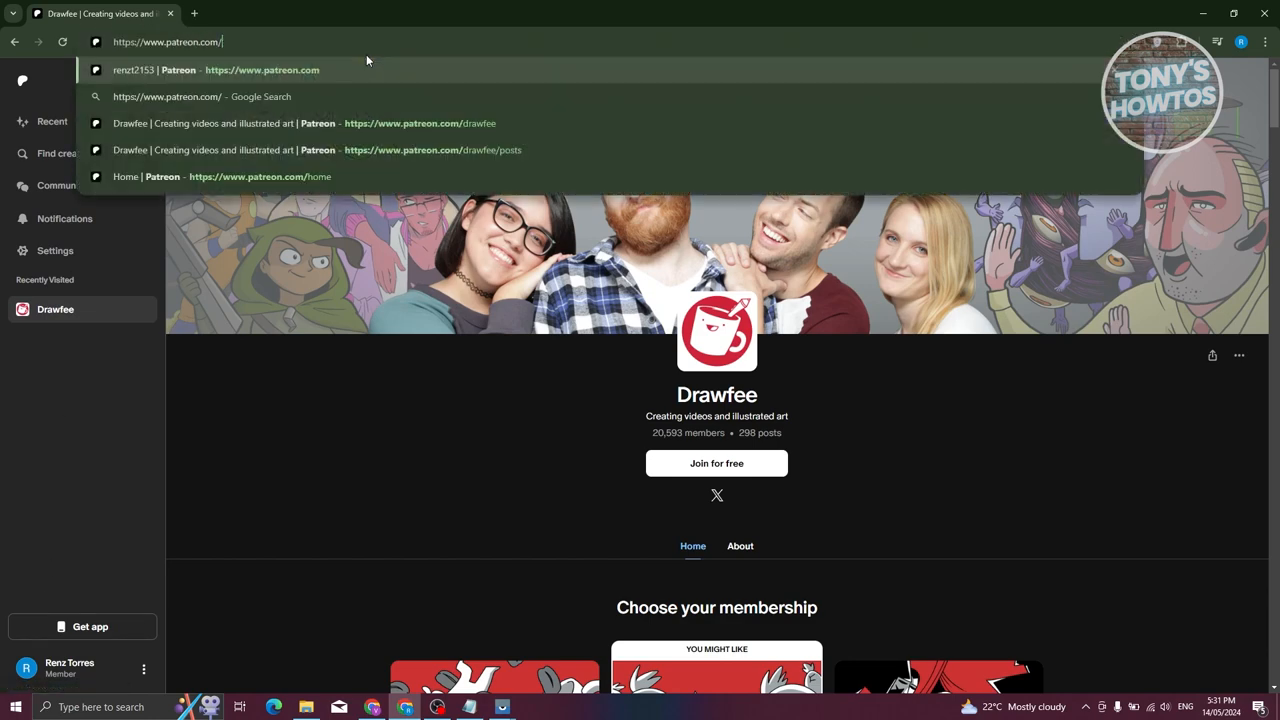
Return via the home page to Drawfee's page, now offering Join for free with $2, $5 and $15 tiers.
{"action": "left_click", "coordinate": [200, 70]}
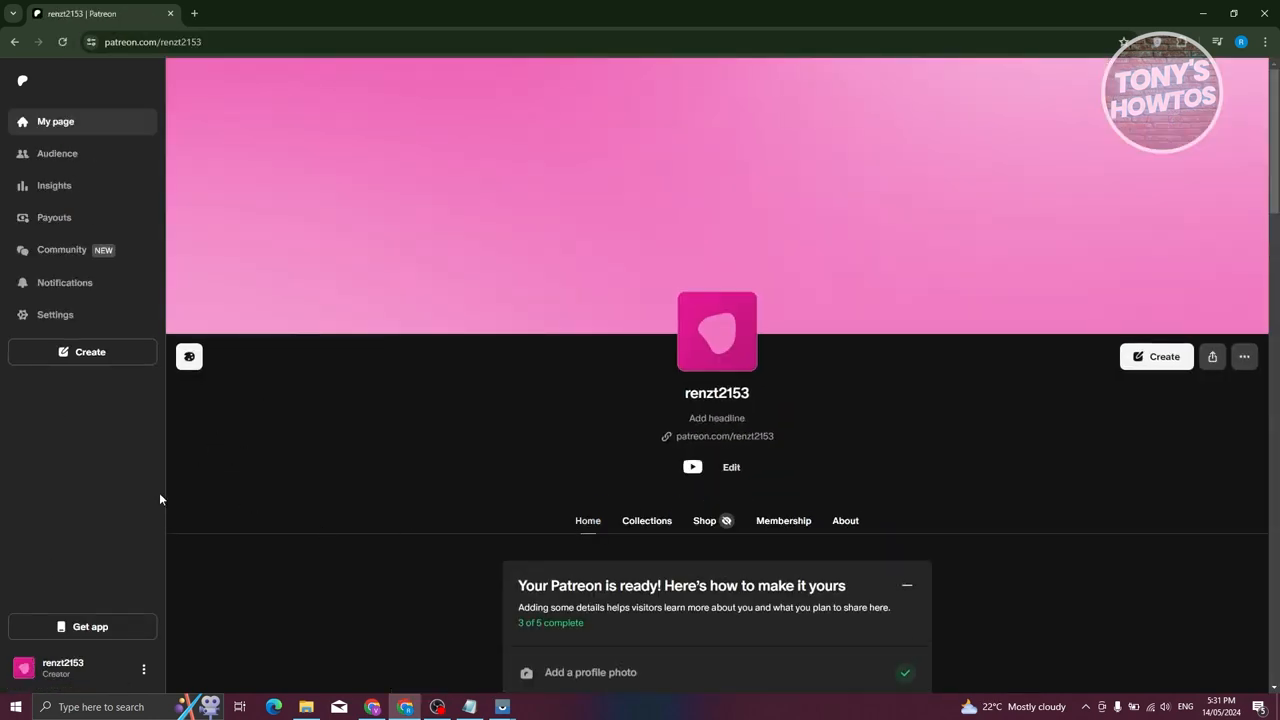
{"action": "left_click", "coordinate": [64, 668]}
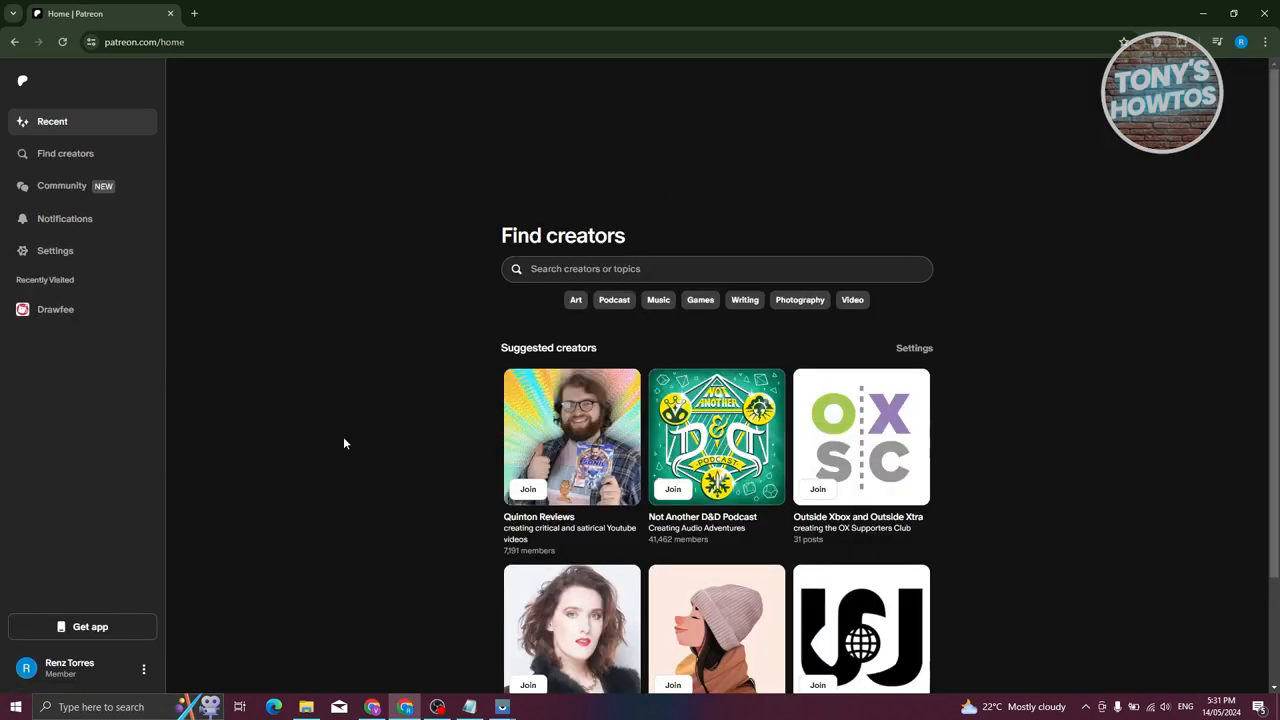
{"action": "left_click", "coordinate": [56, 308]}
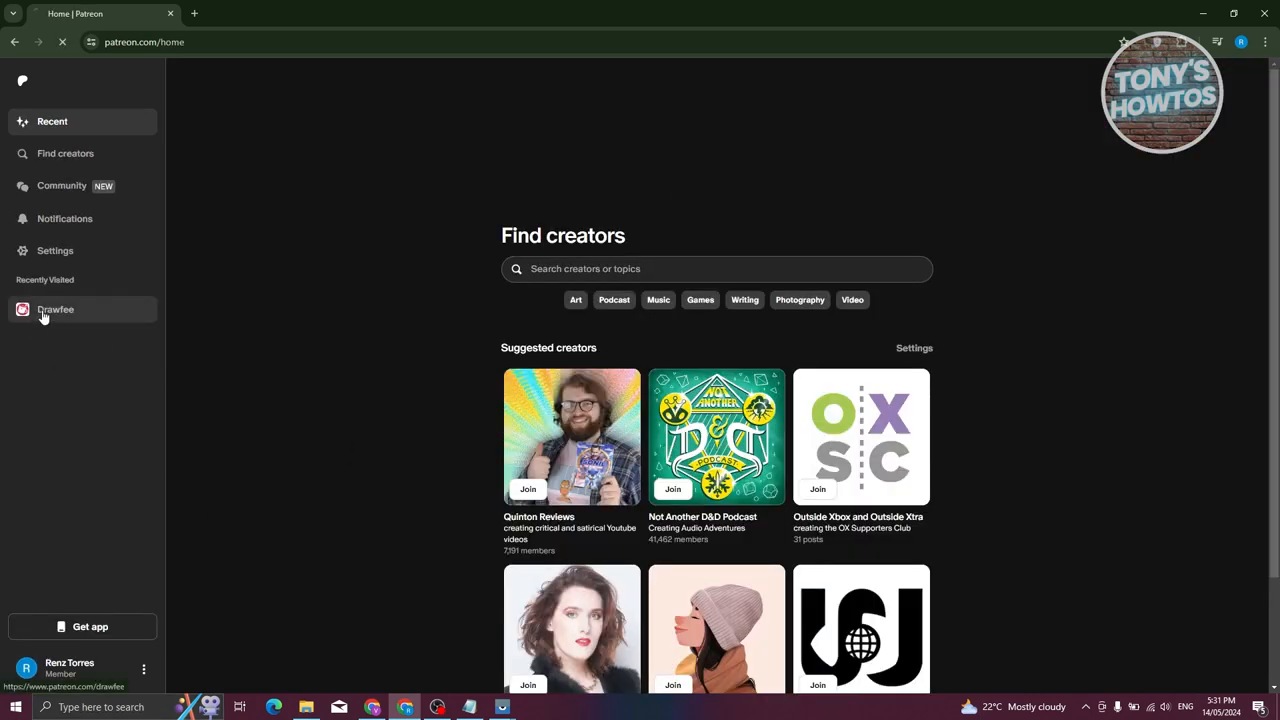
{"action": "left_click", "coordinate": [56, 308]}
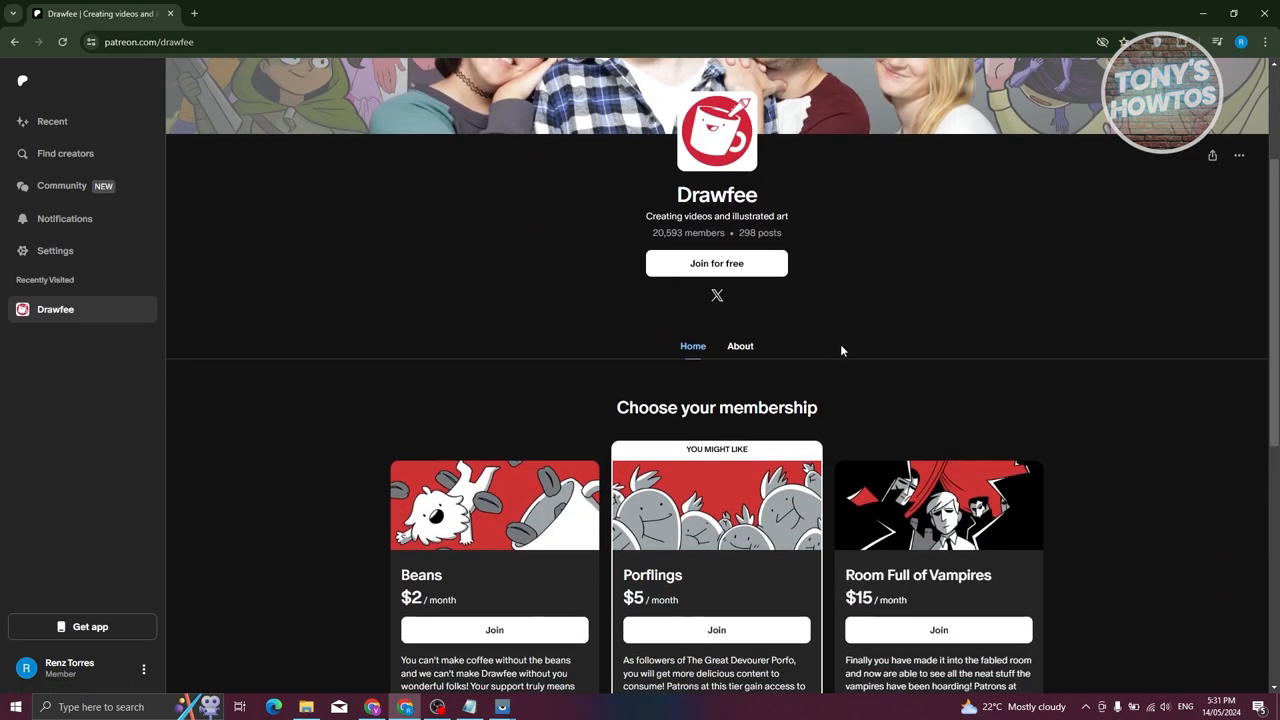
{"action": "scroll", "scroll_direction": "down", "scroll_amount": 3}
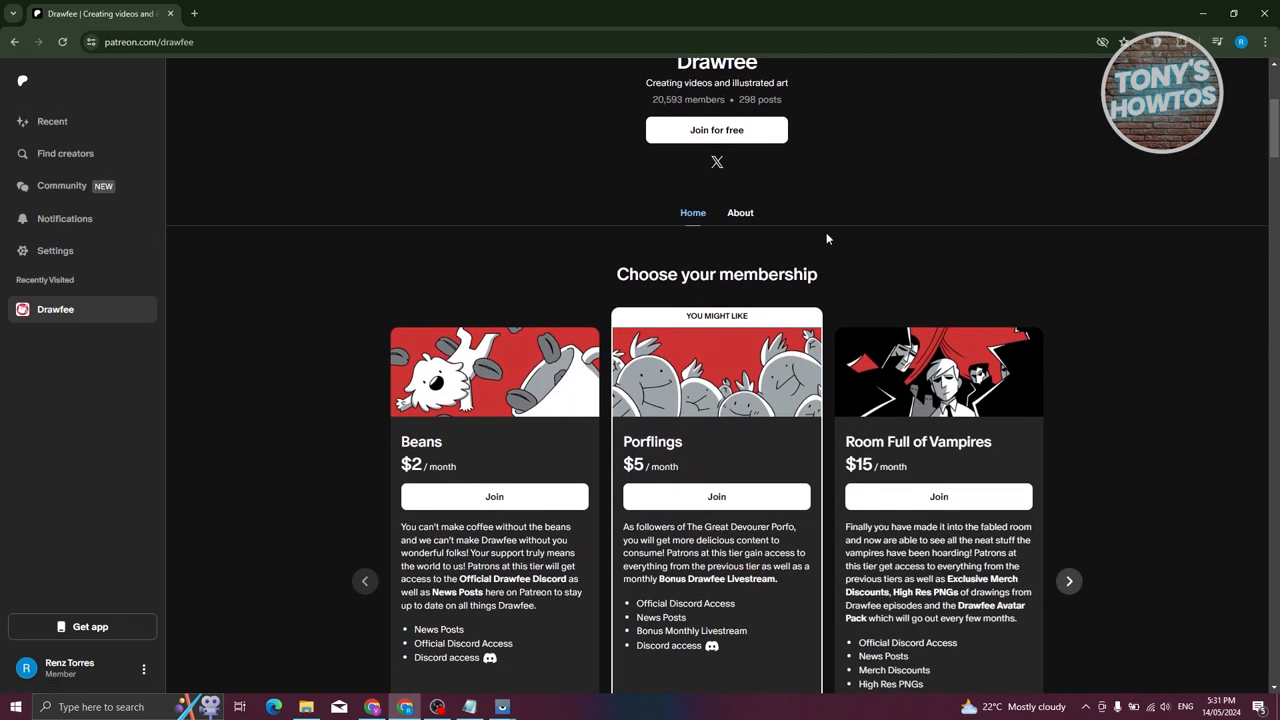
{"action": "mouse_move", "coordinate": [776, 212]}
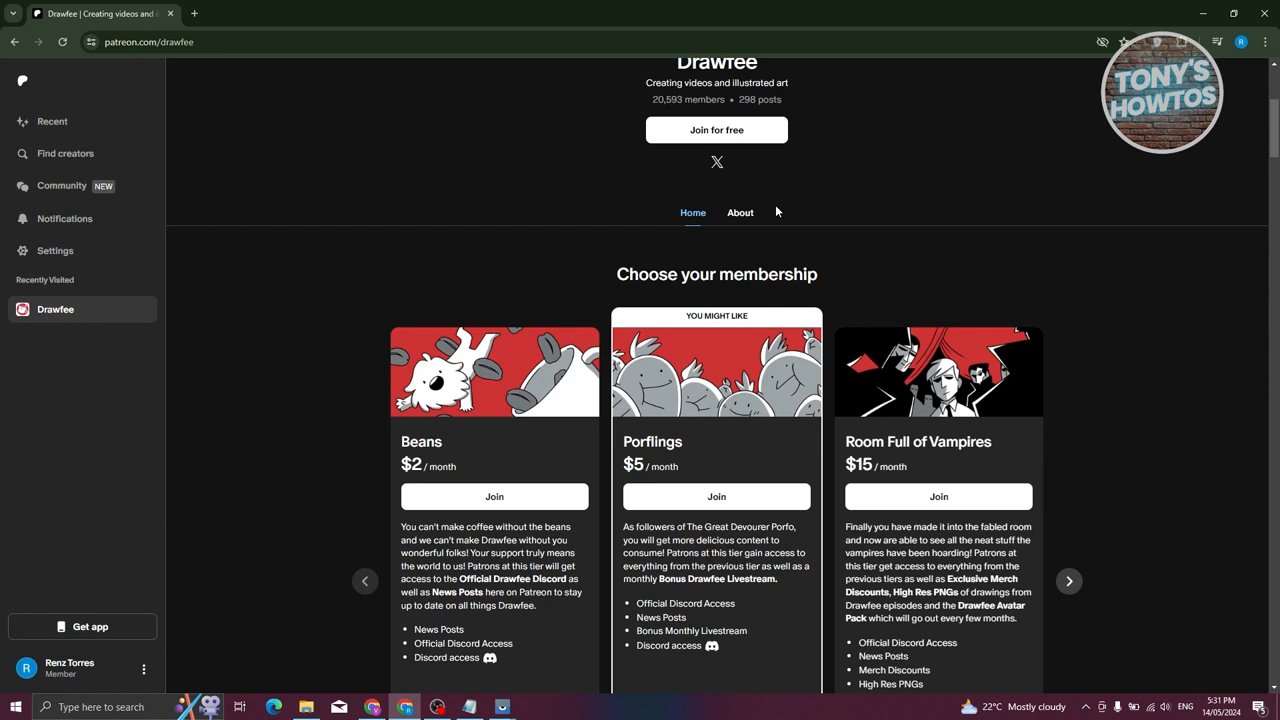